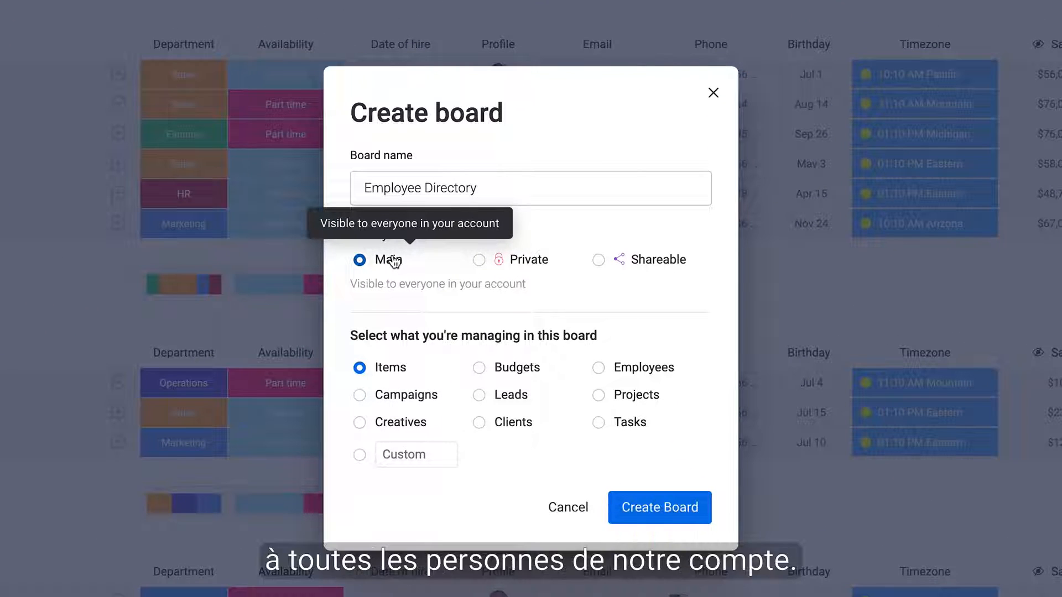
Step: Create Employee Directory as a Main board and review its board permission options
left_click(658, 507)
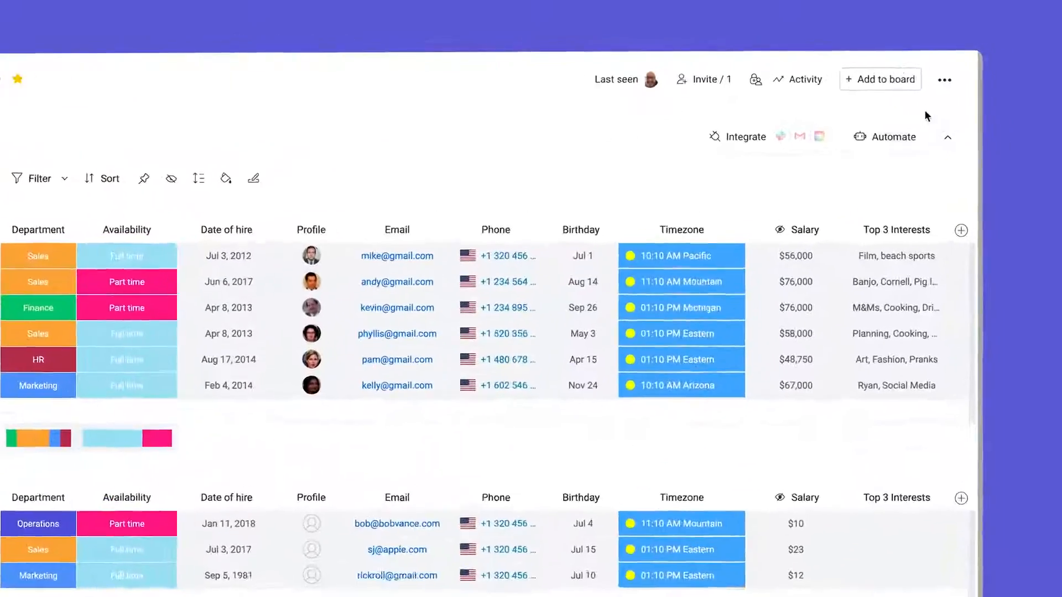
left_click(944, 79)
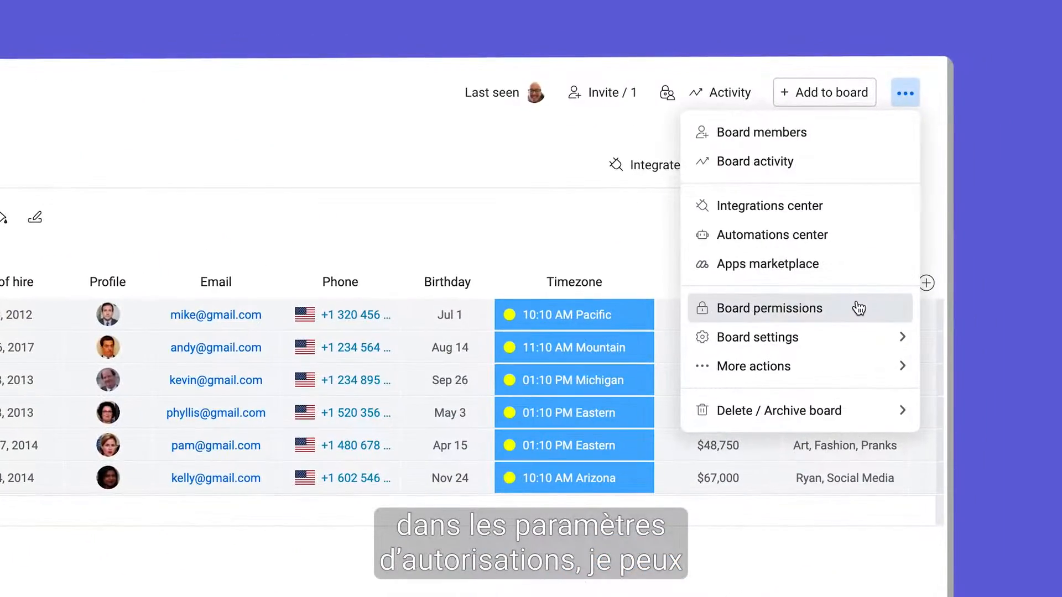
left_click(770, 308)
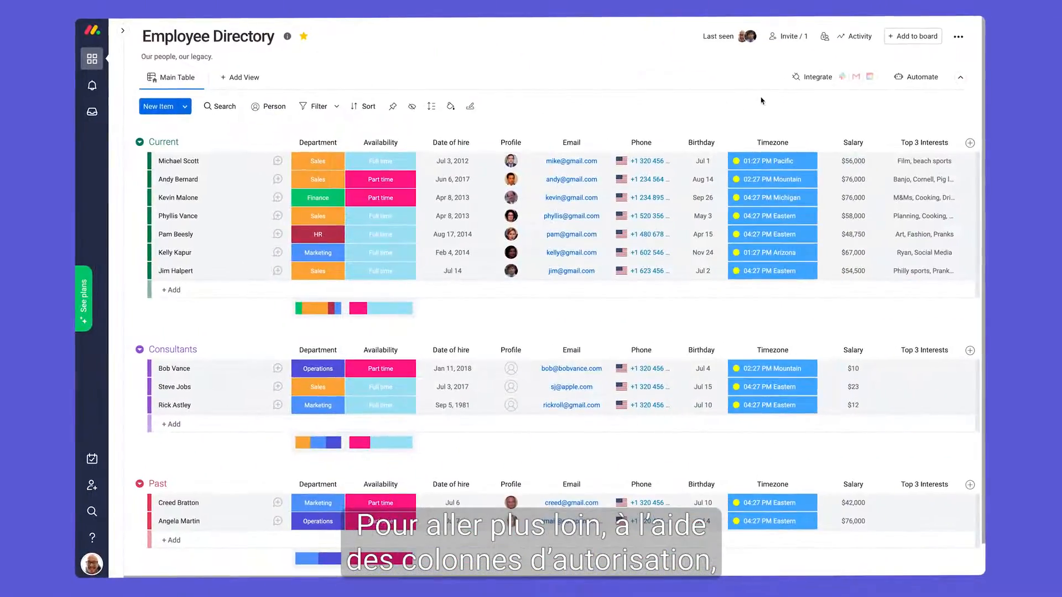
Step: Restrict viewing of the Salary column to two chosen board members
left_click(807, 111)
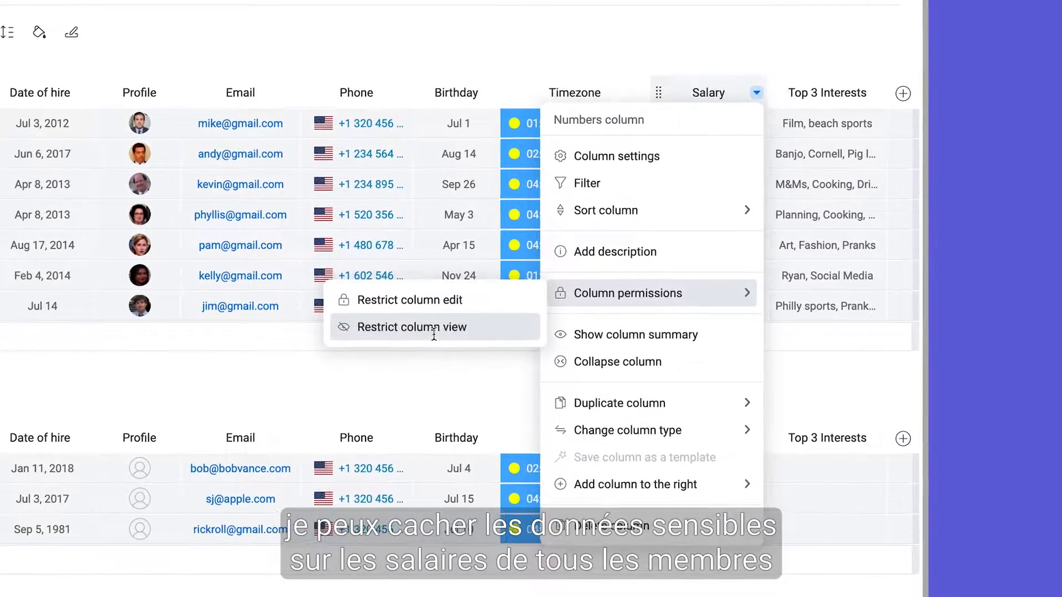
left_click(413, 327)
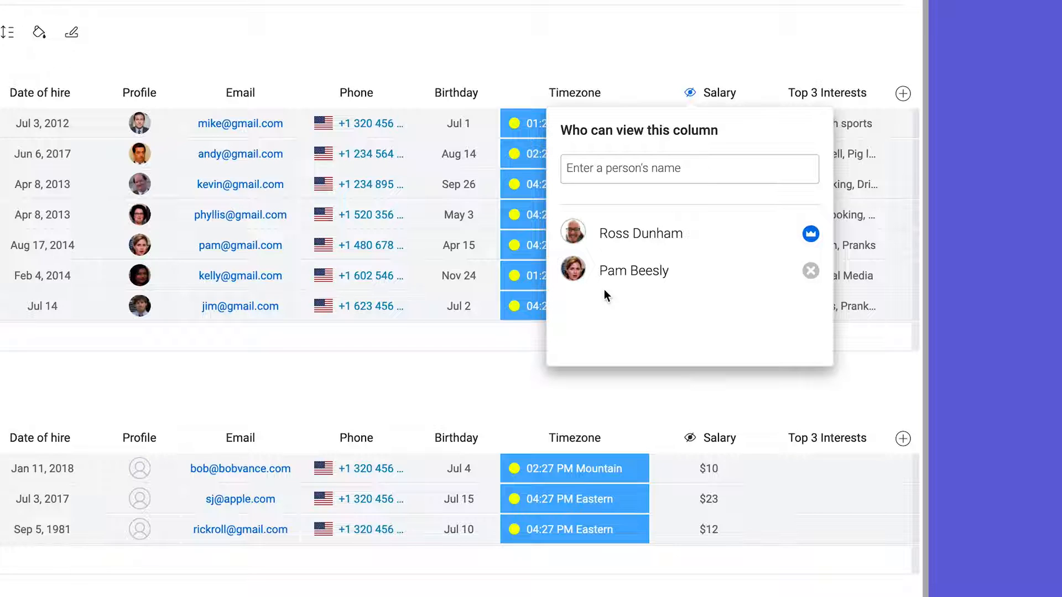
left_click(941, 93)
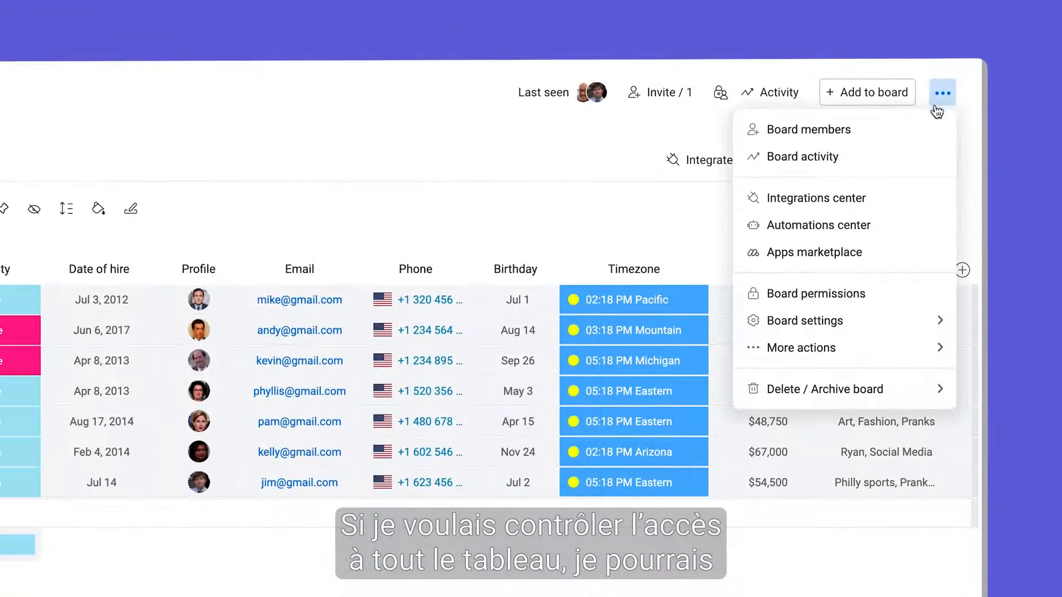
mouse_move(806, 320)
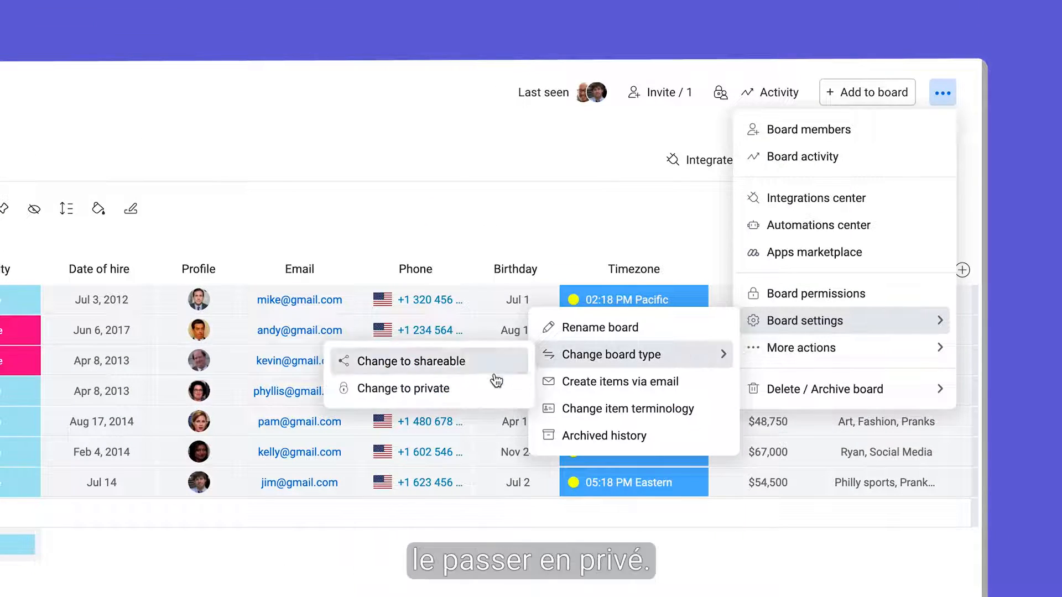
Step: Change the Employee Directory board type from Main to private
left_click(402, 389)
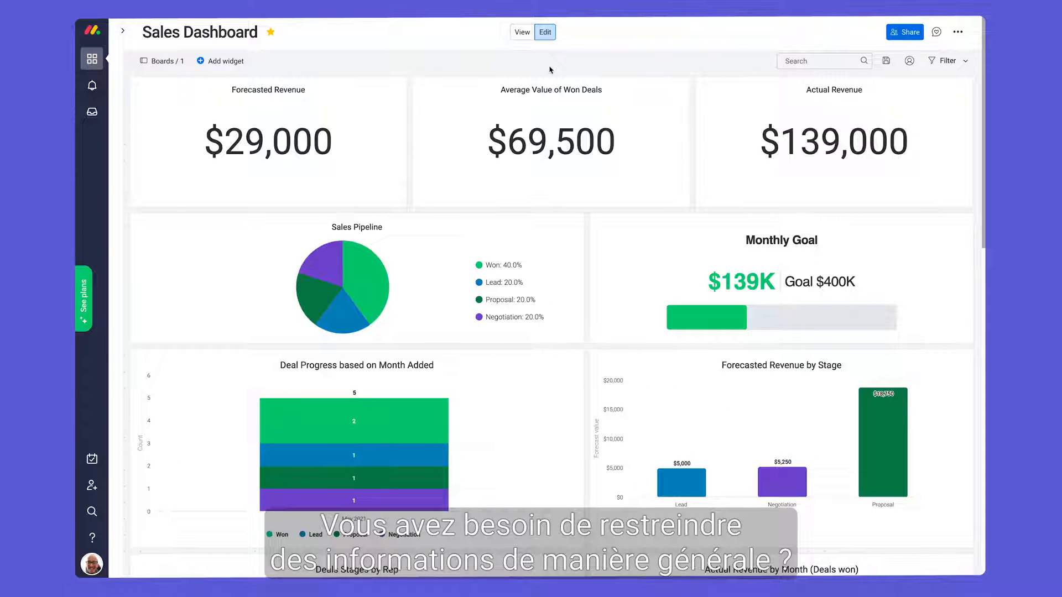
Step: Change the Sales Dashboard to Private so only subscribers can view it
left_click(957, 32)
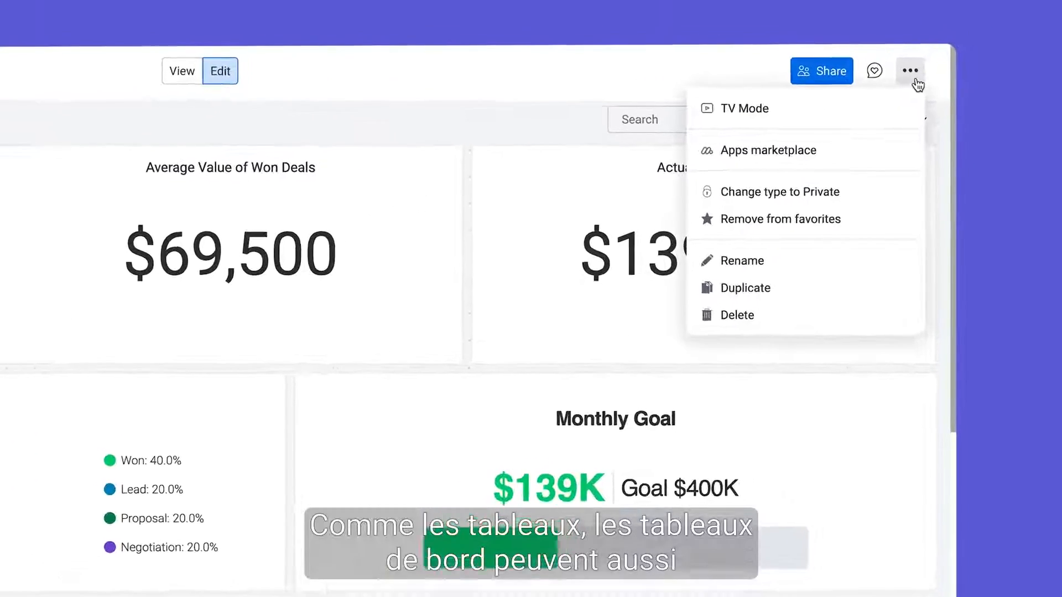
left_click(778, 192)
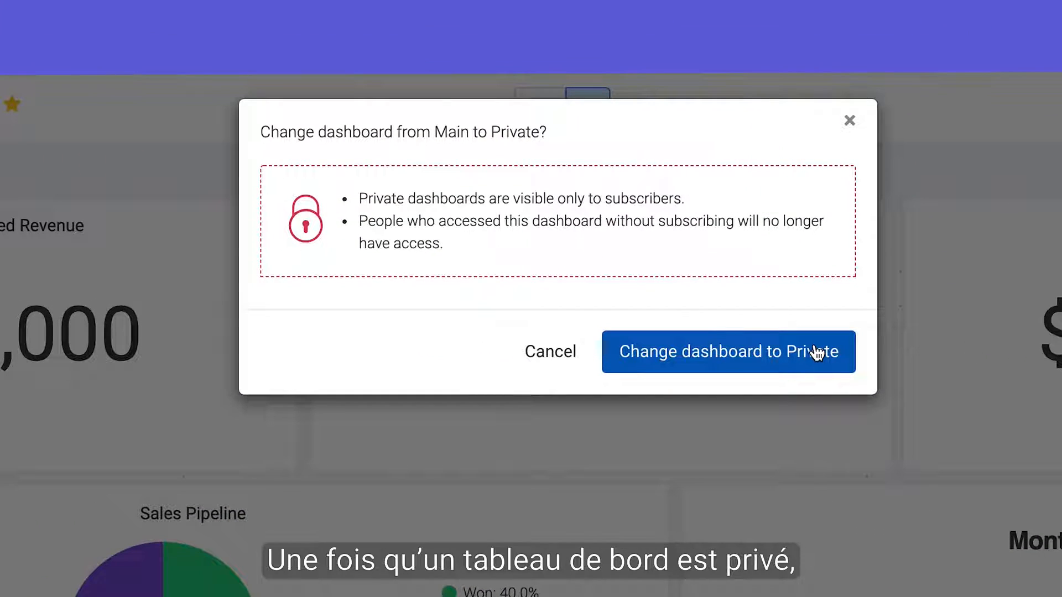
left_click(728, 352)
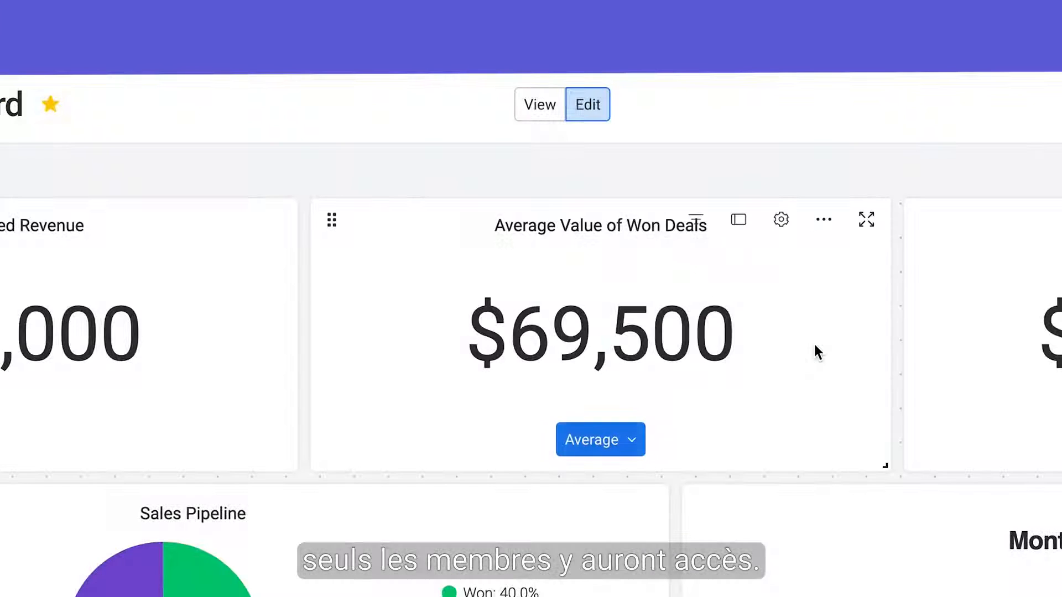
left_click(869, 88)
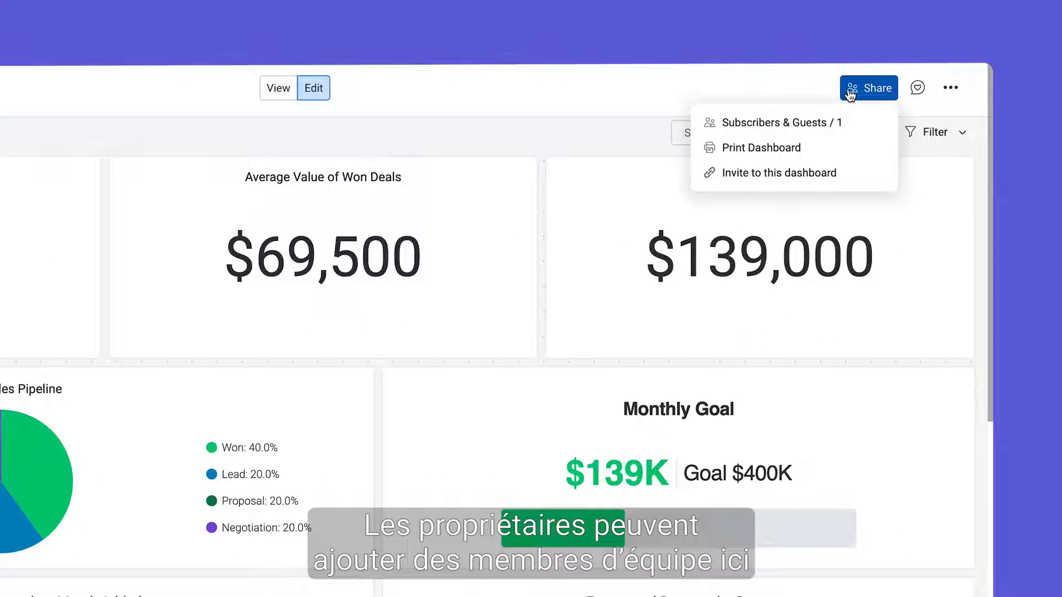
Step: Make a Sales Dashboard subscriber an owner via the crown in Subscribers & Guests
left_click(779, 173)
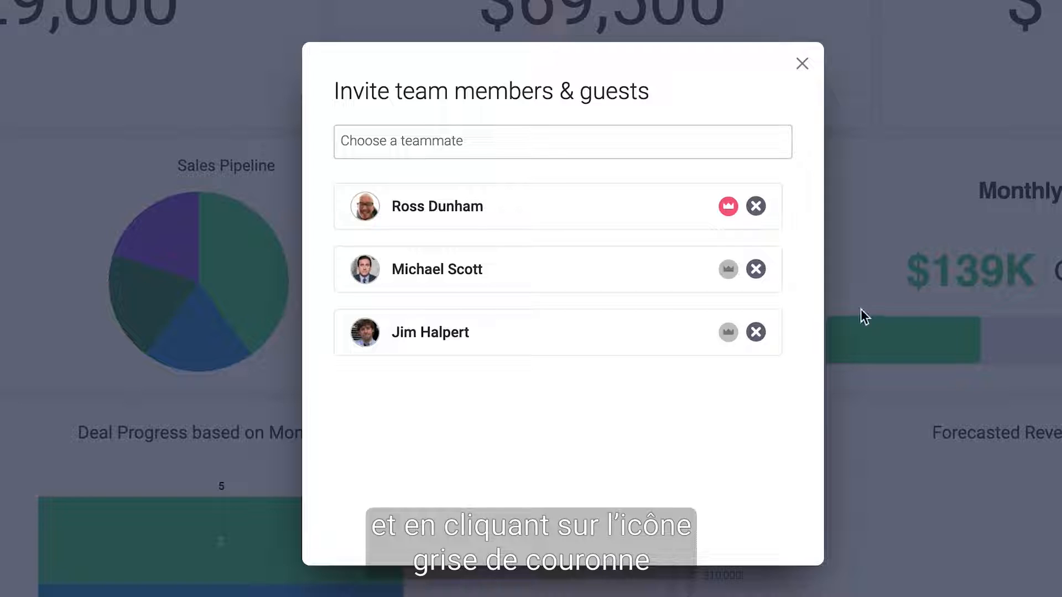
mouse_move(727, 269)
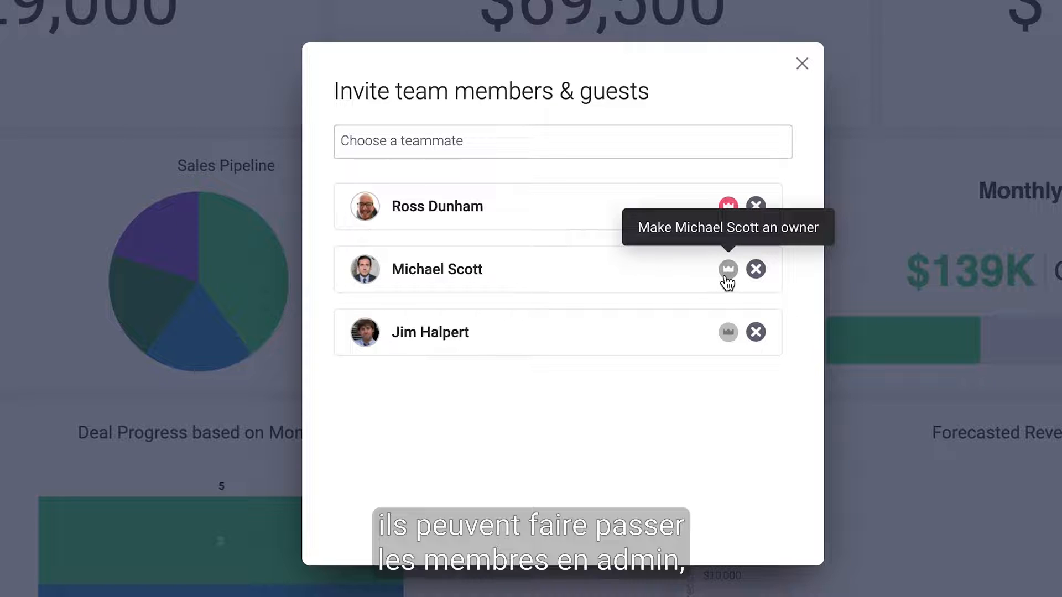
left_click(727, 268)
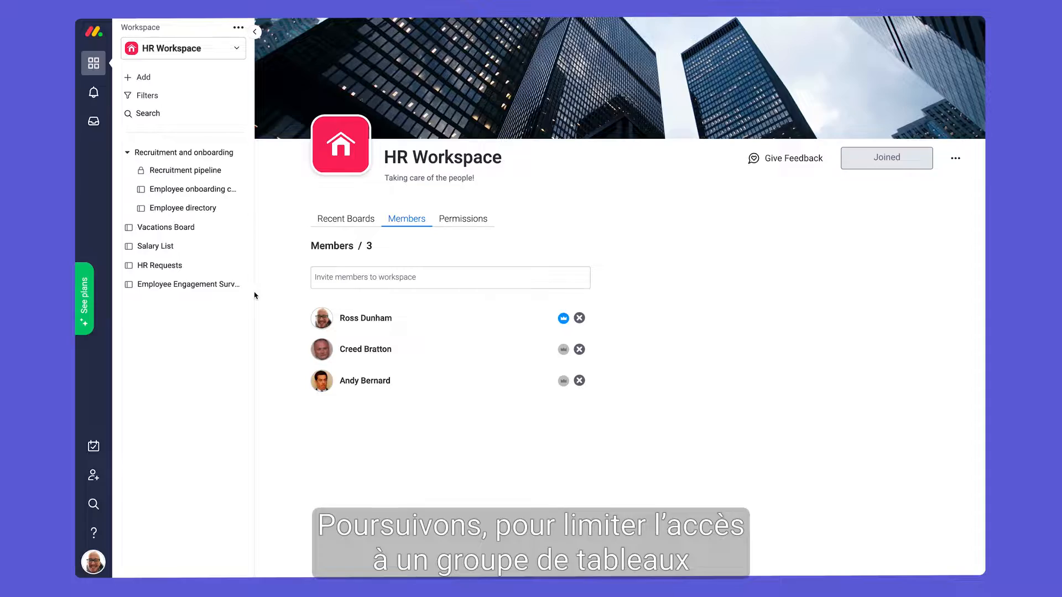
Step: Close the HR Workspace and show its admin-only feature permissions
left_click(956, 157)
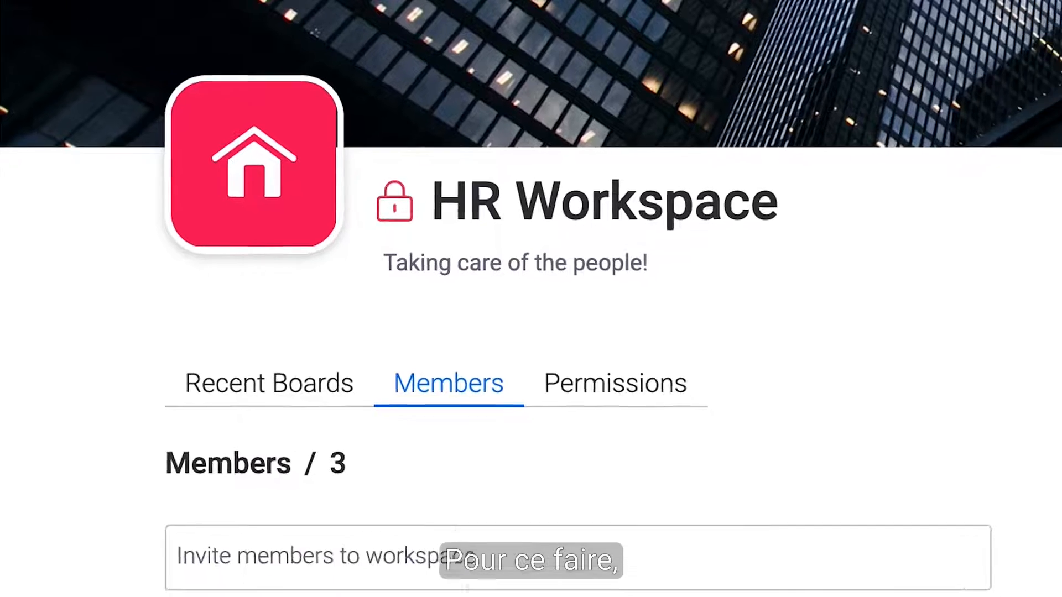
left_click(338, 186)
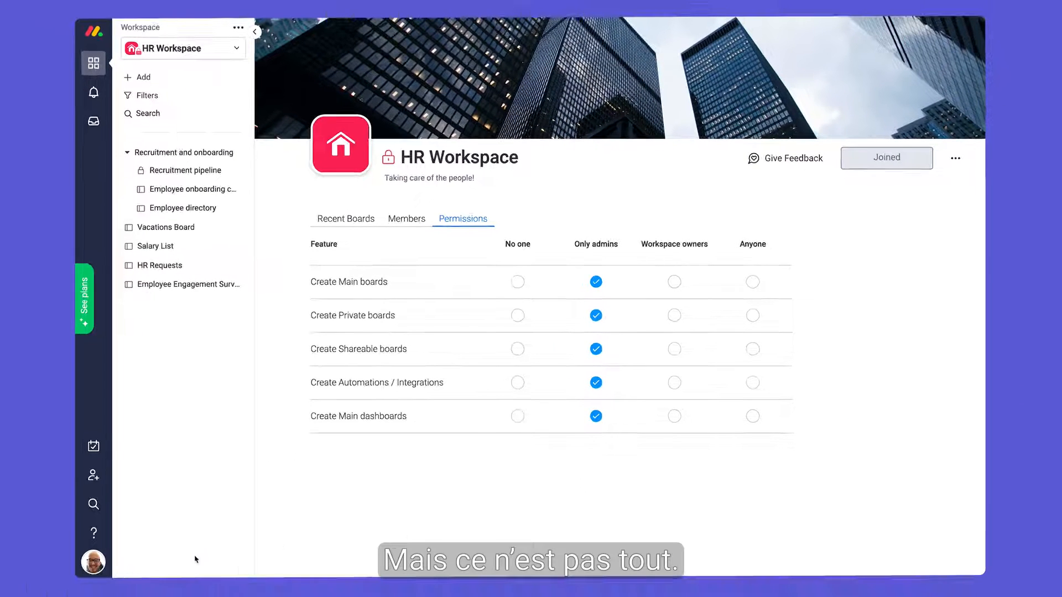
Step: In Admin > Permissions, limit Main, Private, Shareable boards to admins; block Excel export
left_click(93, 562)
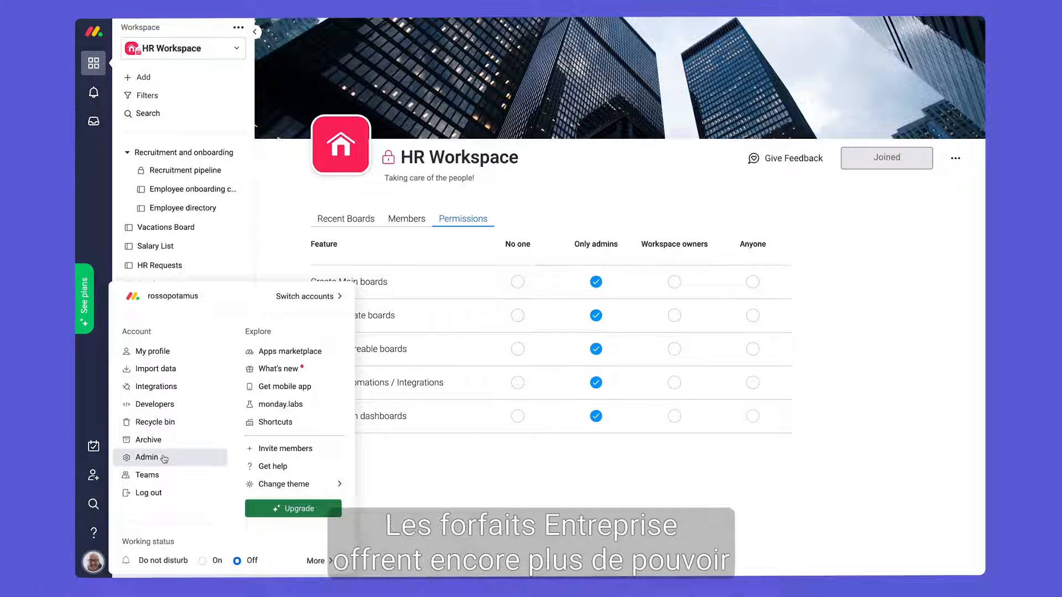
left_click(146, 457)
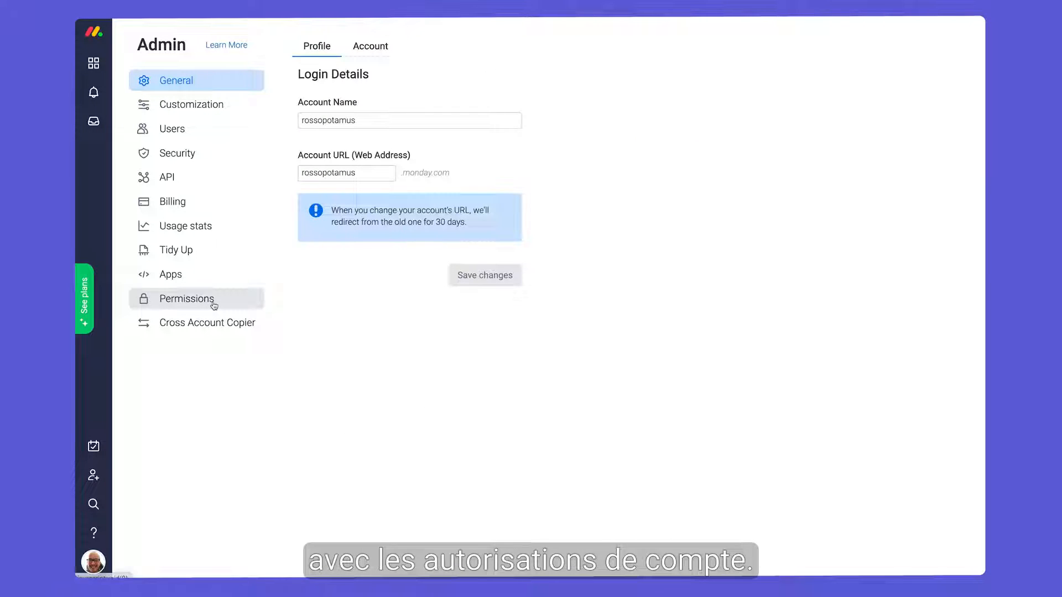
left_click(187, 299)
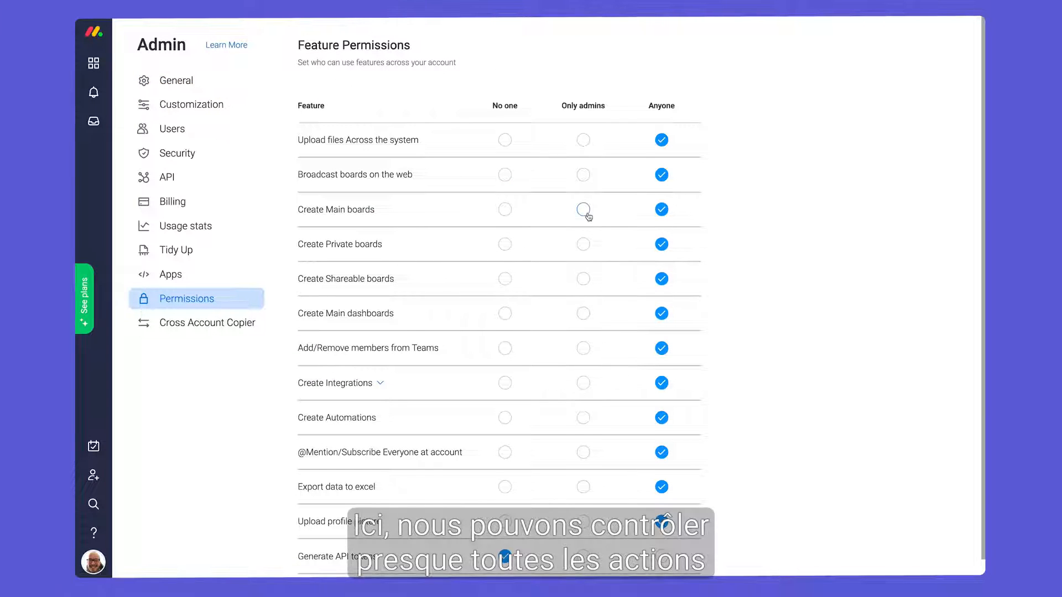
left_click(583, 279)
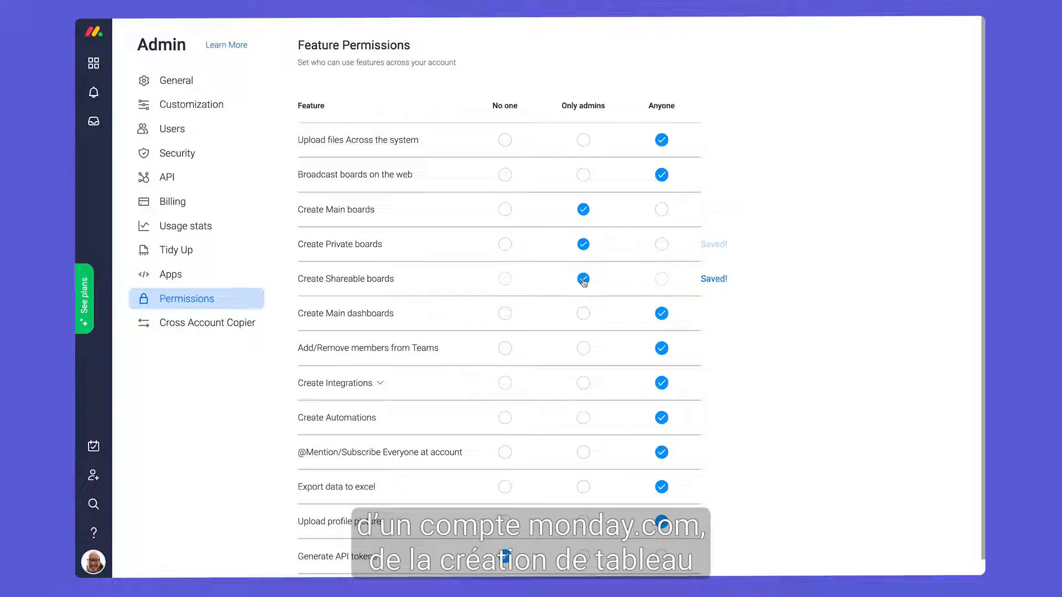
scroll("down", 3)
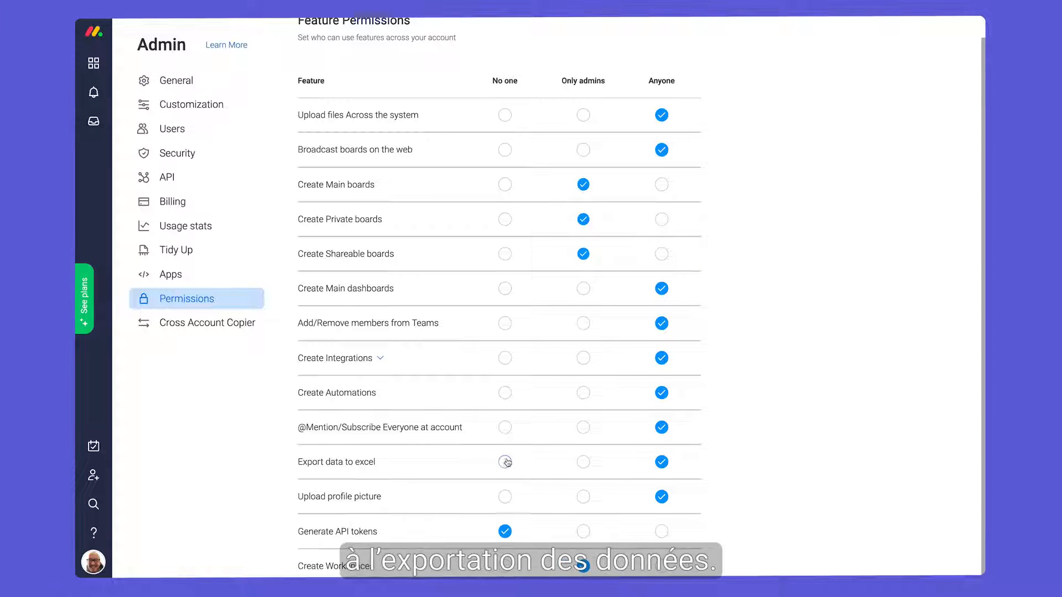
left_click(504, 462)
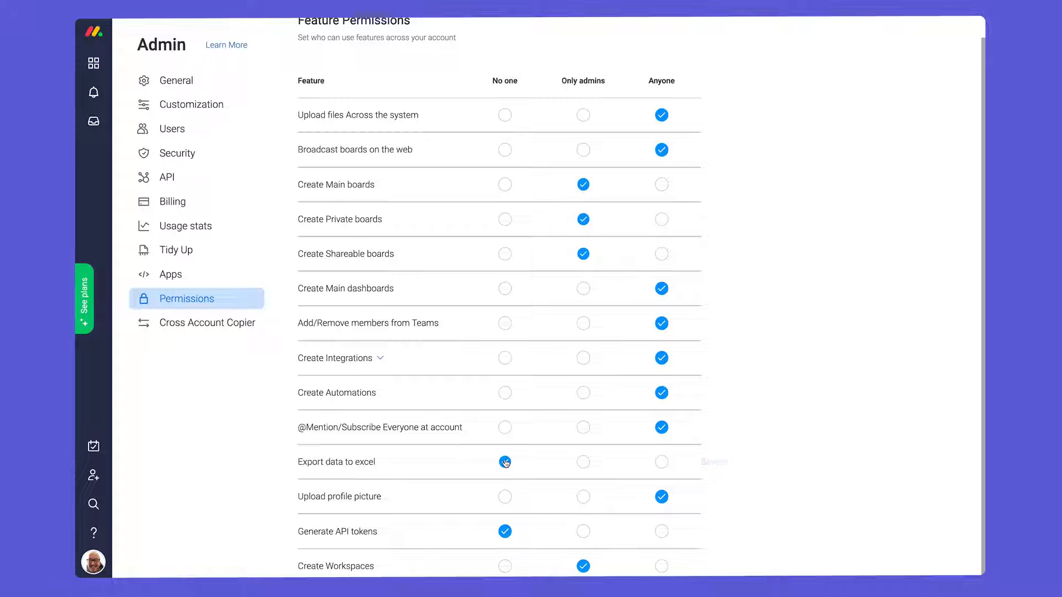